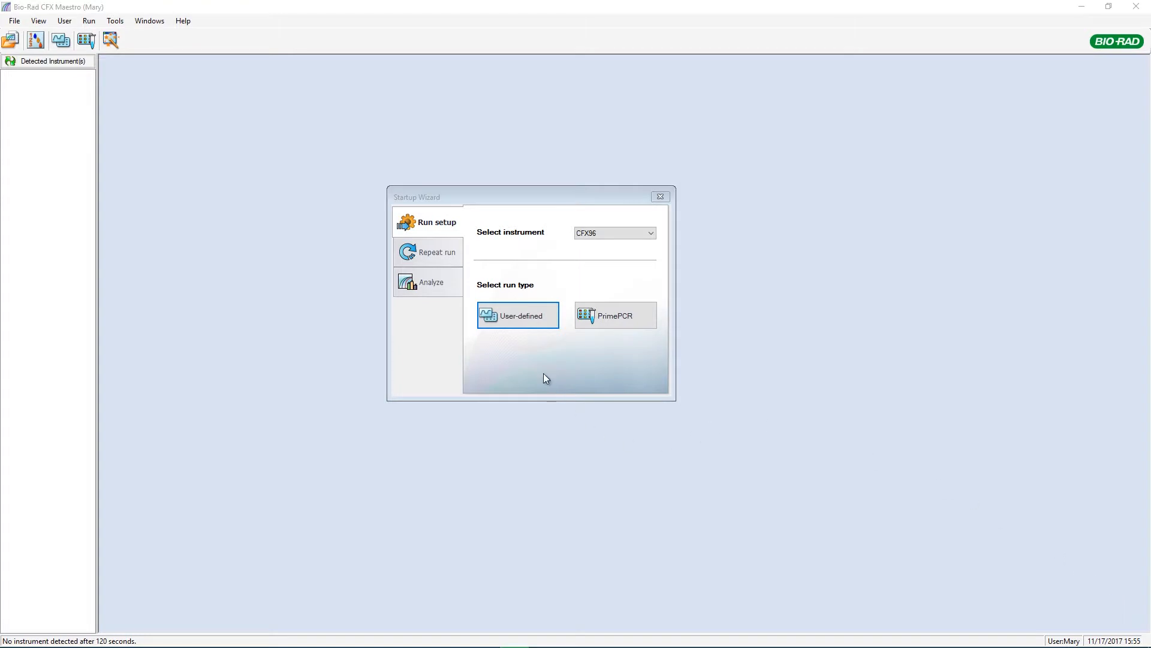
- Start a user-defined run and open the CFX_2stepAmp protocol in Protocol Editor
click(517, 315)
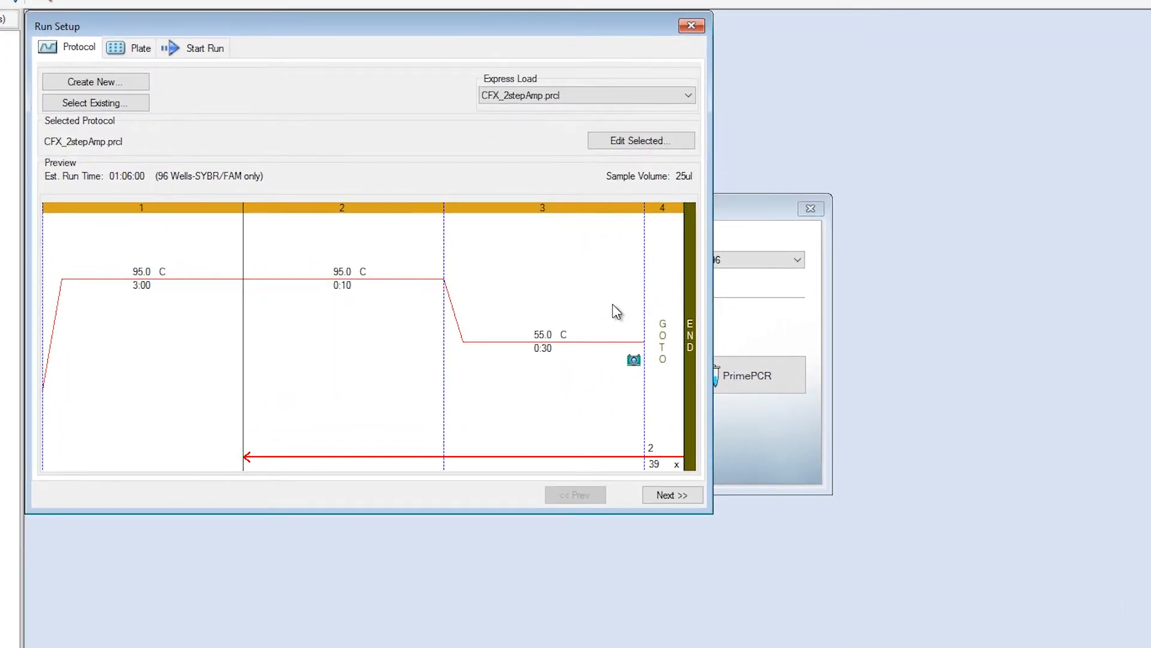
click(640, 140)
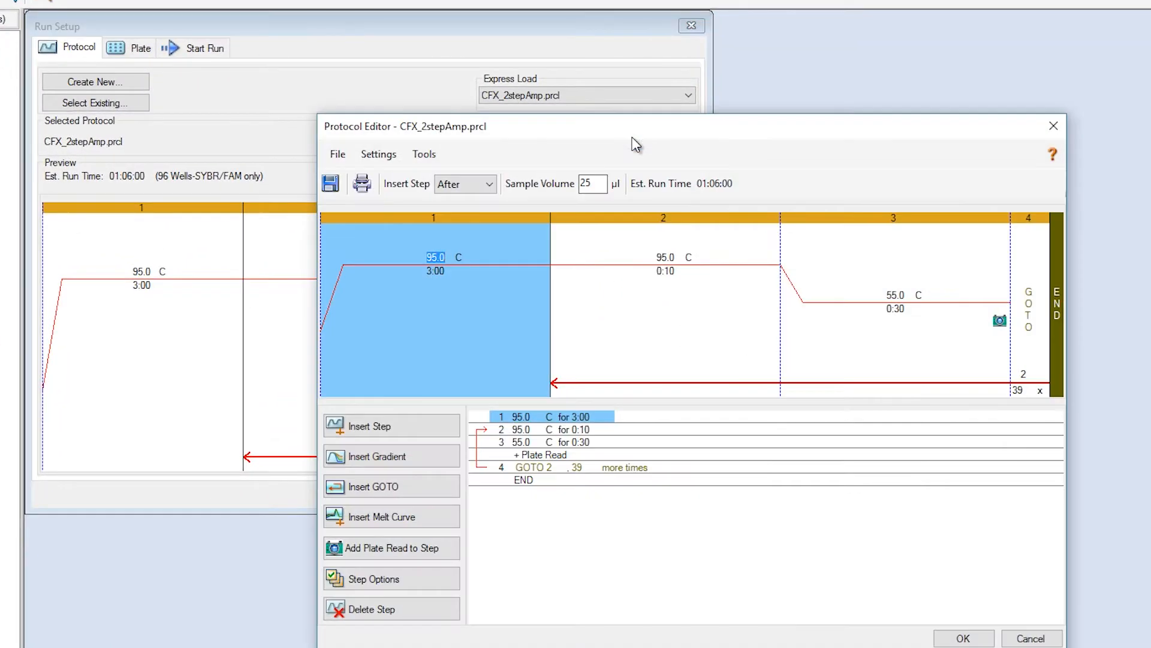
mouse_move(463, 284)
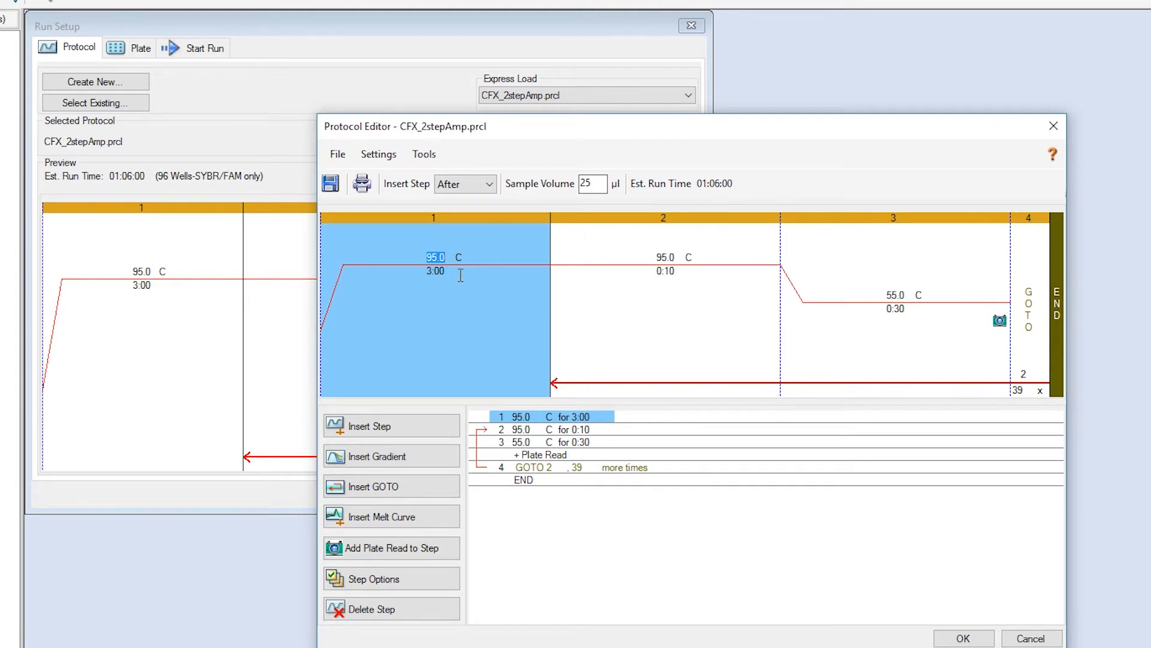
mouse_move(421, 516)
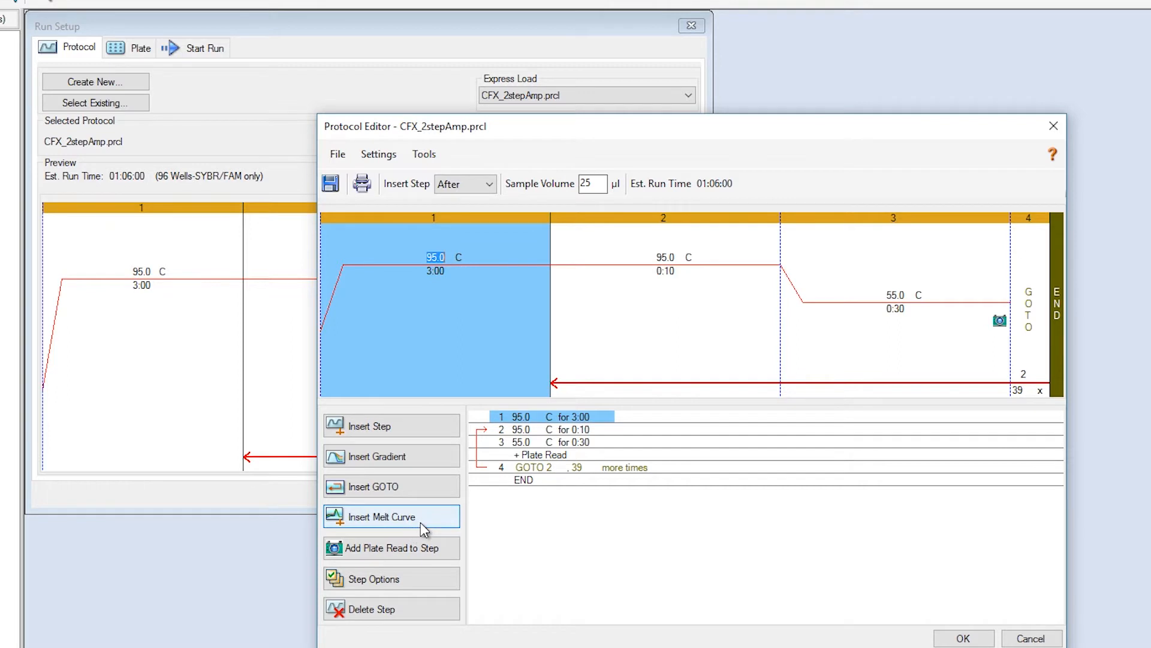
mouse_move(429, 524)
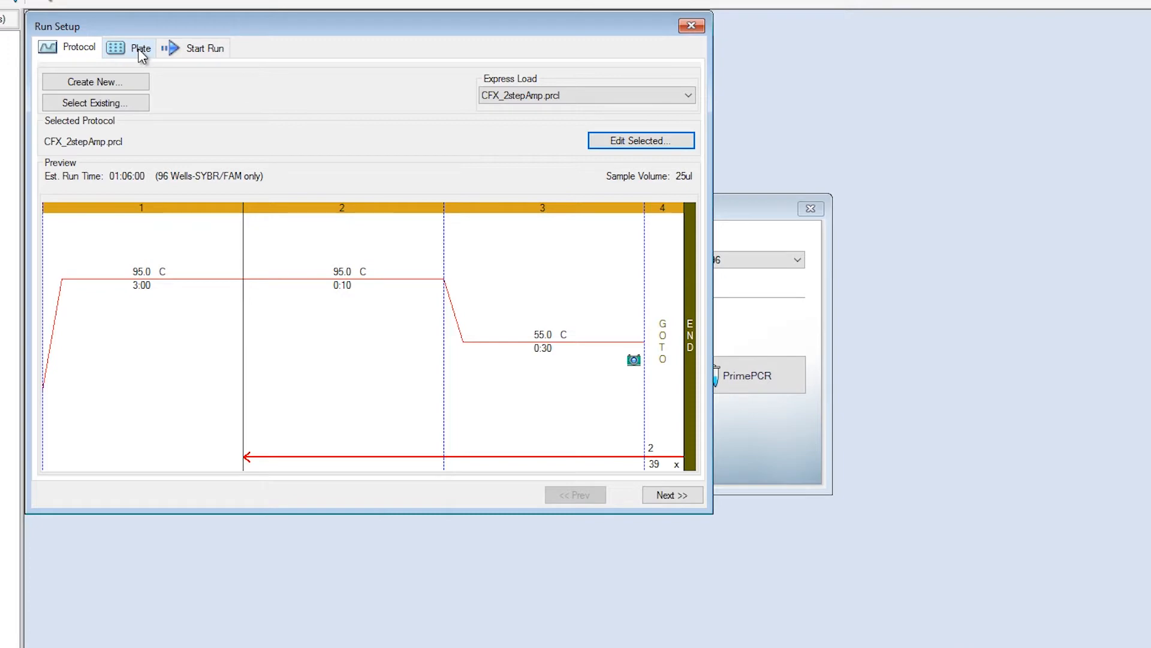
- Open the Quick Plate 96-well SYBR layout in Plate Editor and view the Sample Type options
click(140, 47)
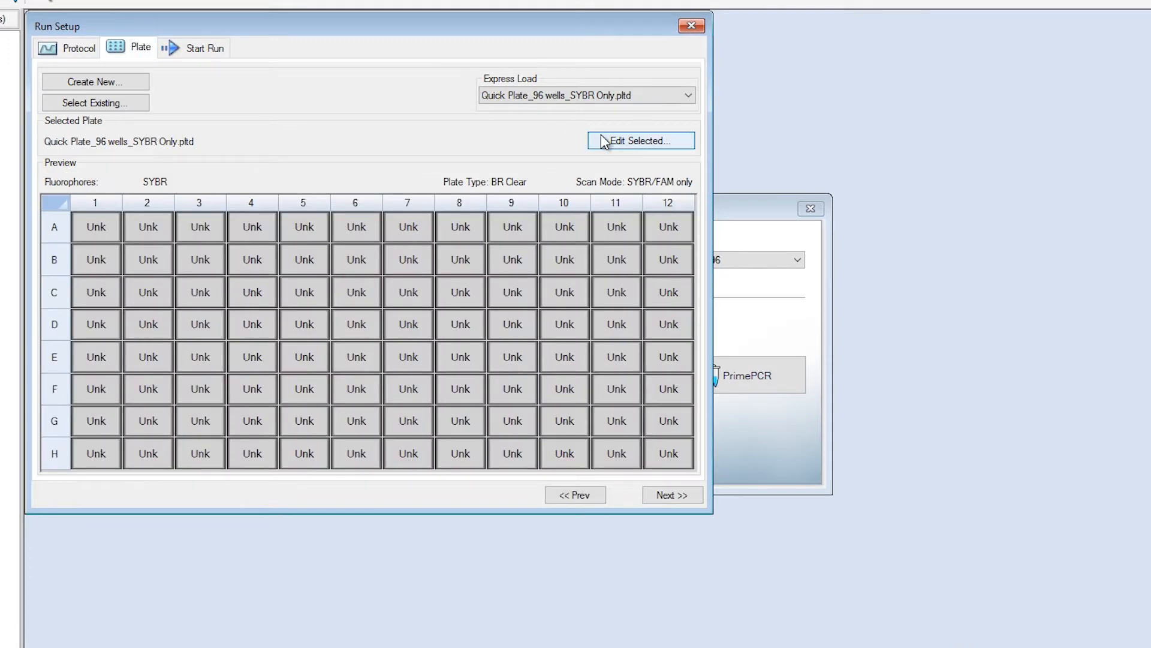
click(638, 140)
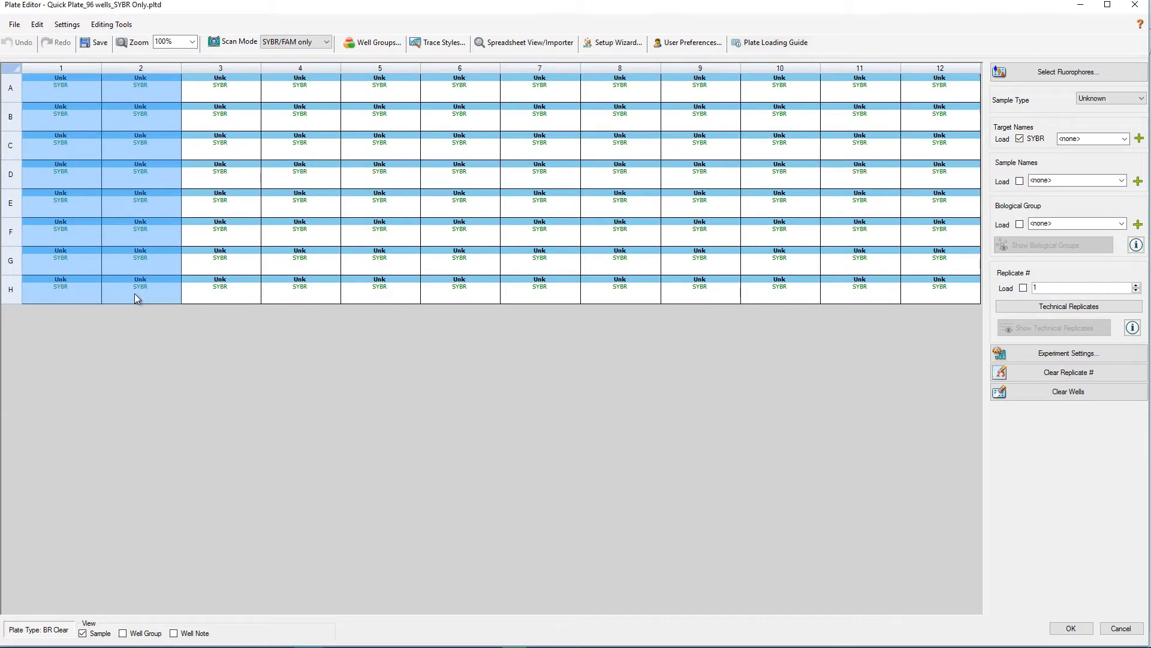
mouse_move(253, 380)
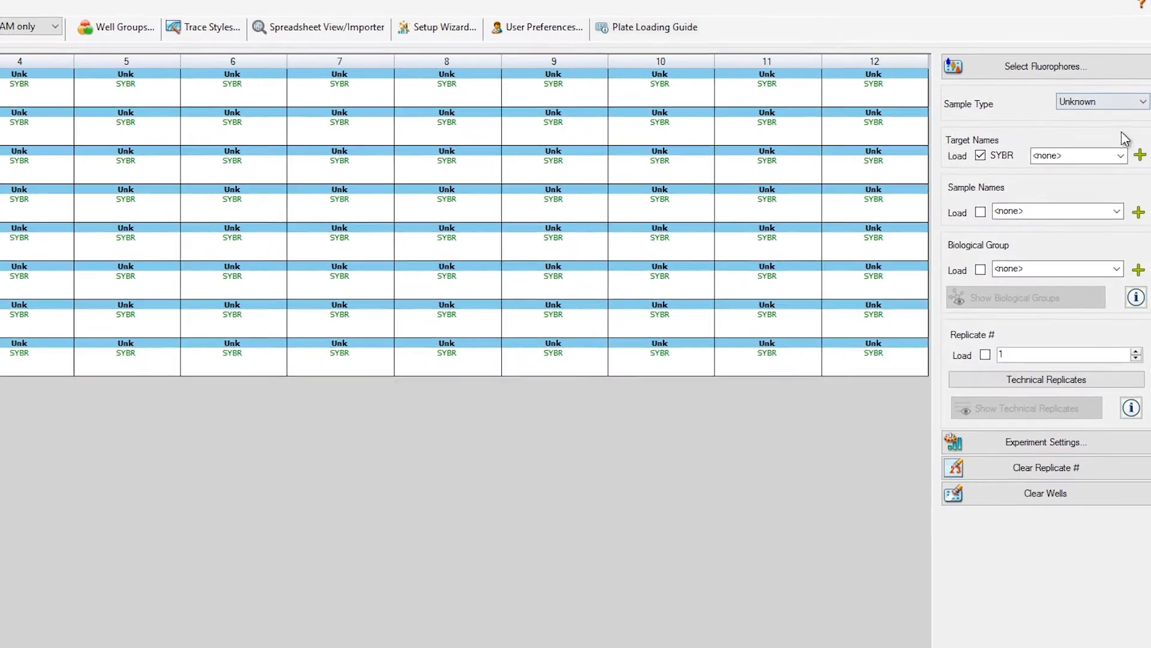
click(1101, 101)
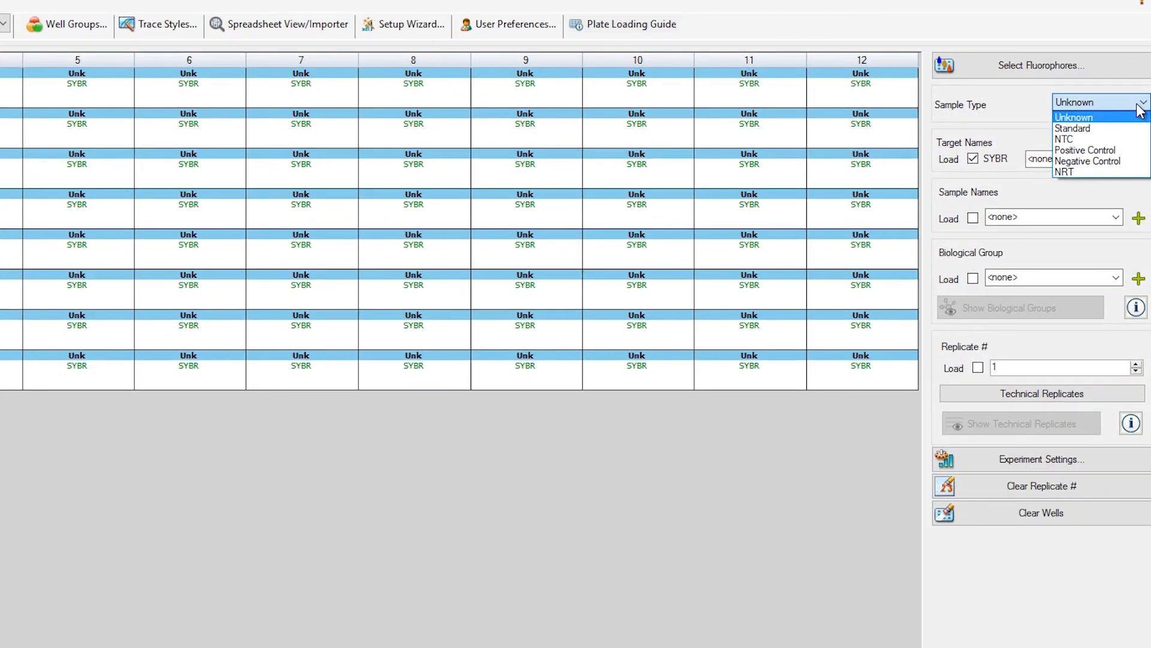
mouse_move(1133, 123)
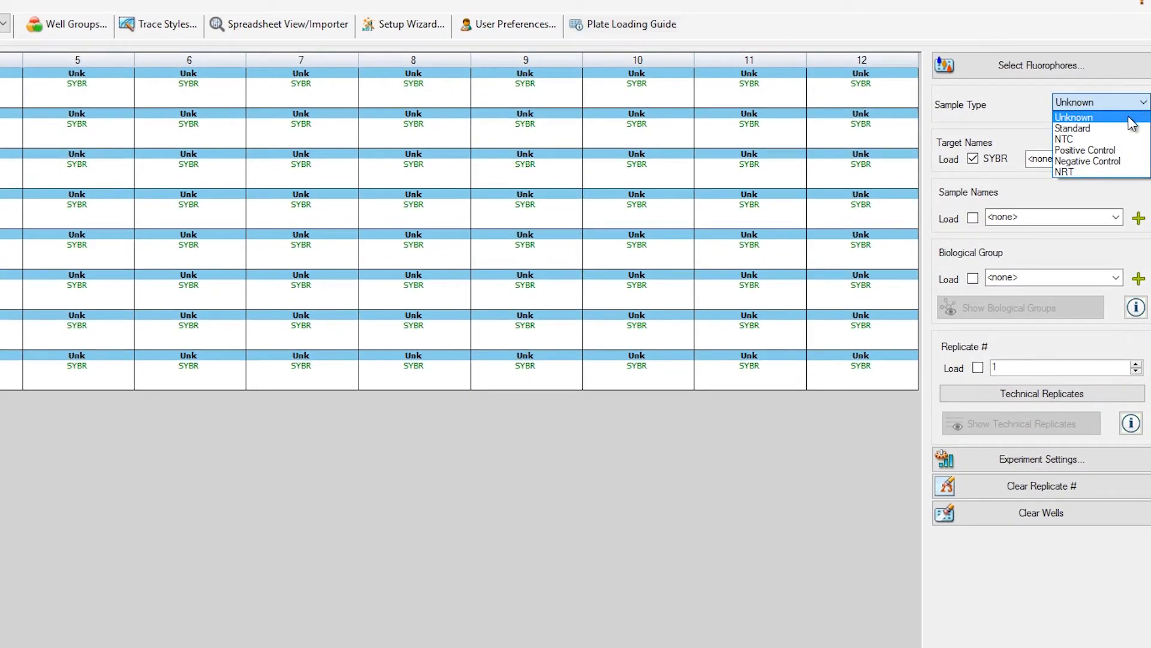
mouse_move(1116, 161)
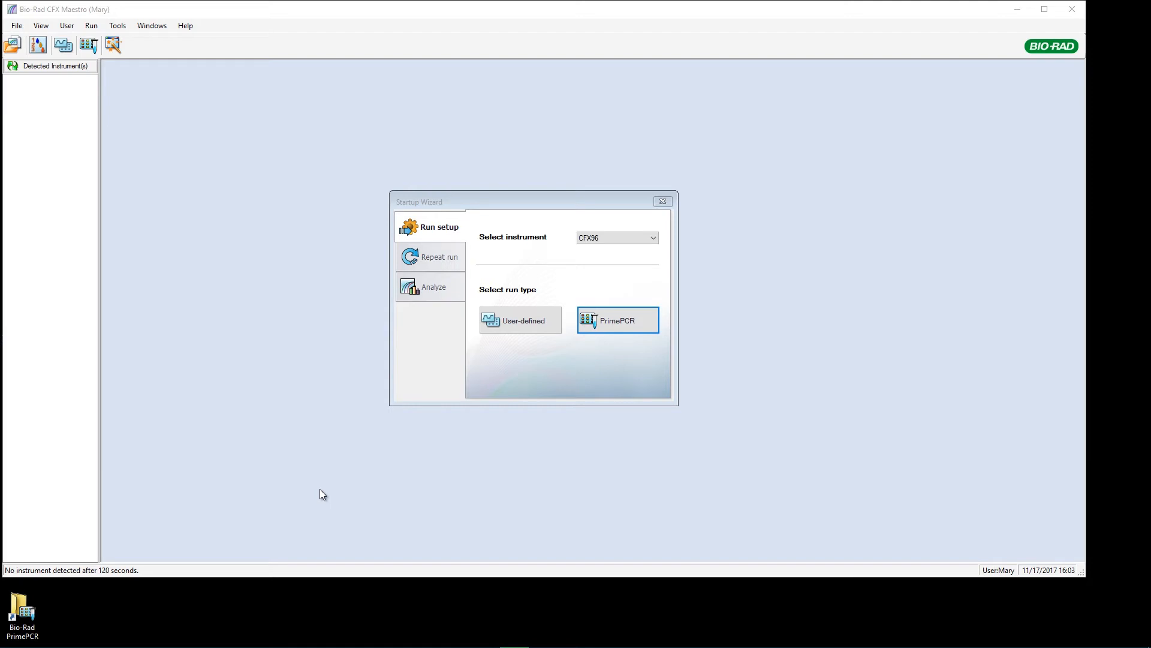
mouse_move(308, 494)
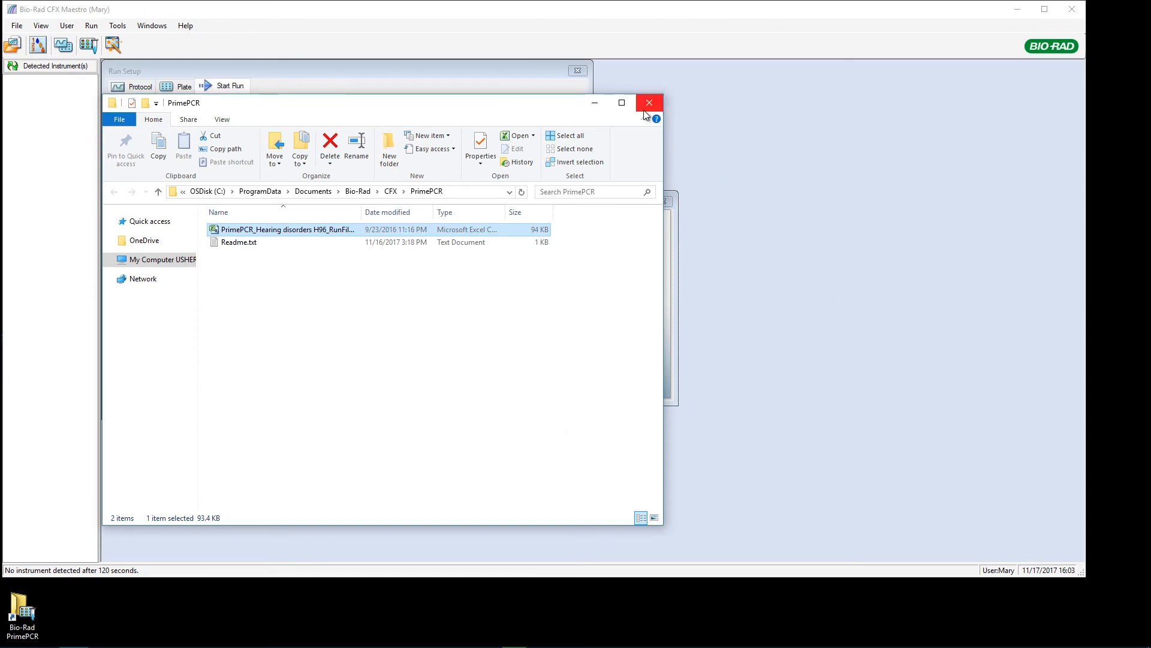
- View the PrimePCR protocol, then open the Hearing disorders H96 plate in Plate Editor
click(649, 102)
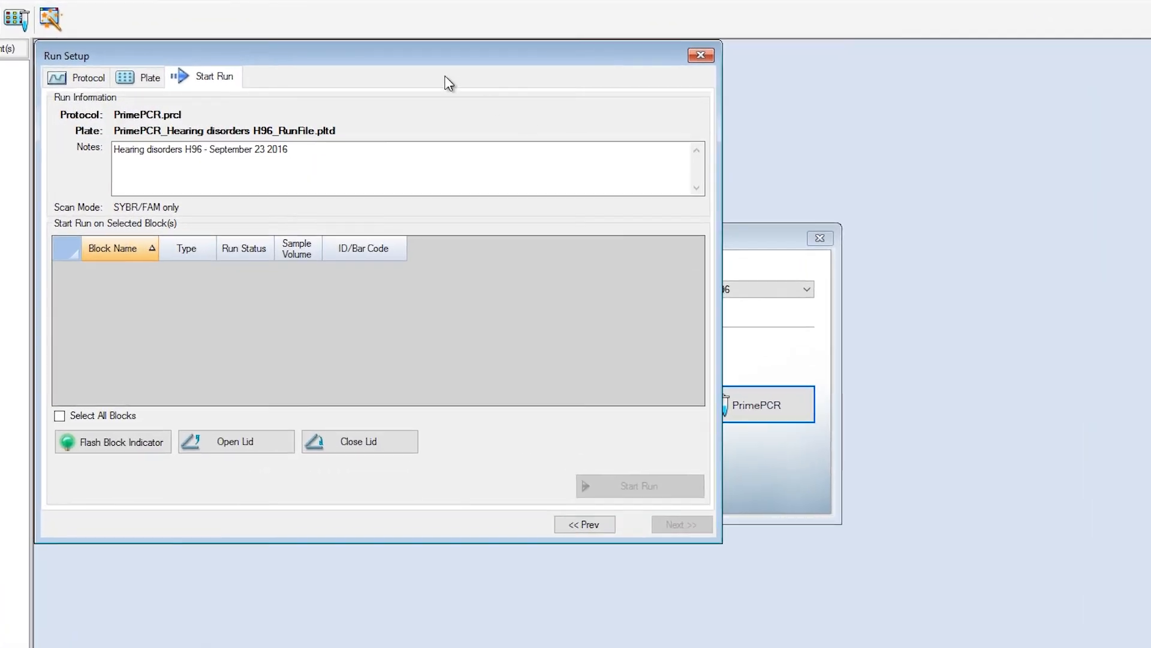
click(76, 78)
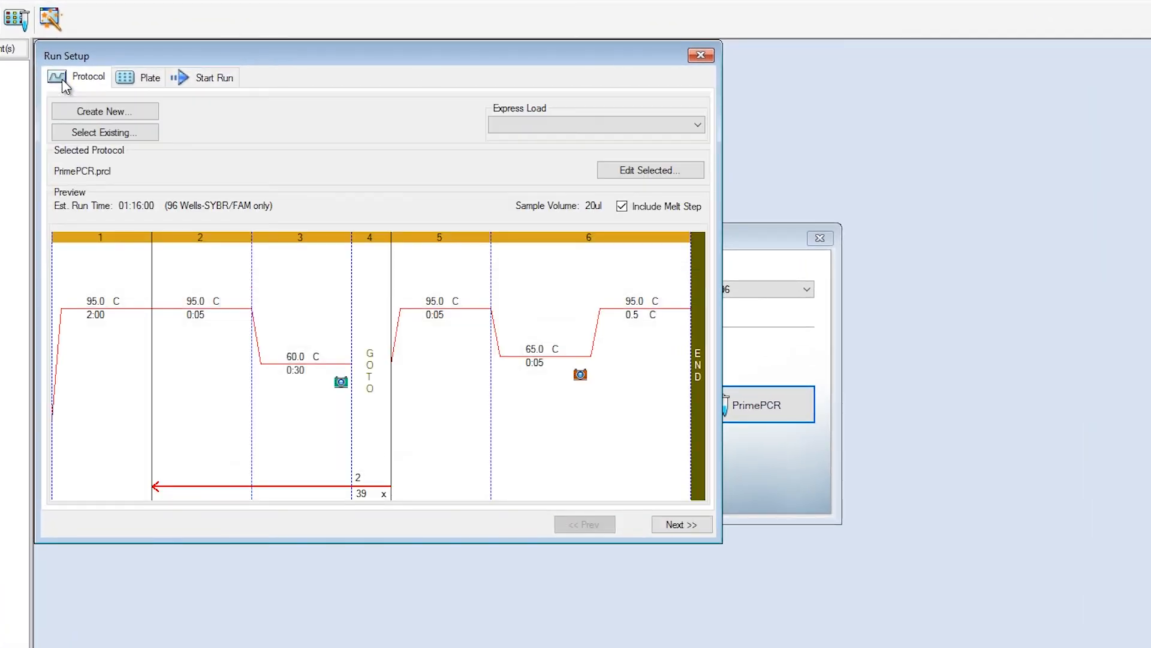
click(150, 78)
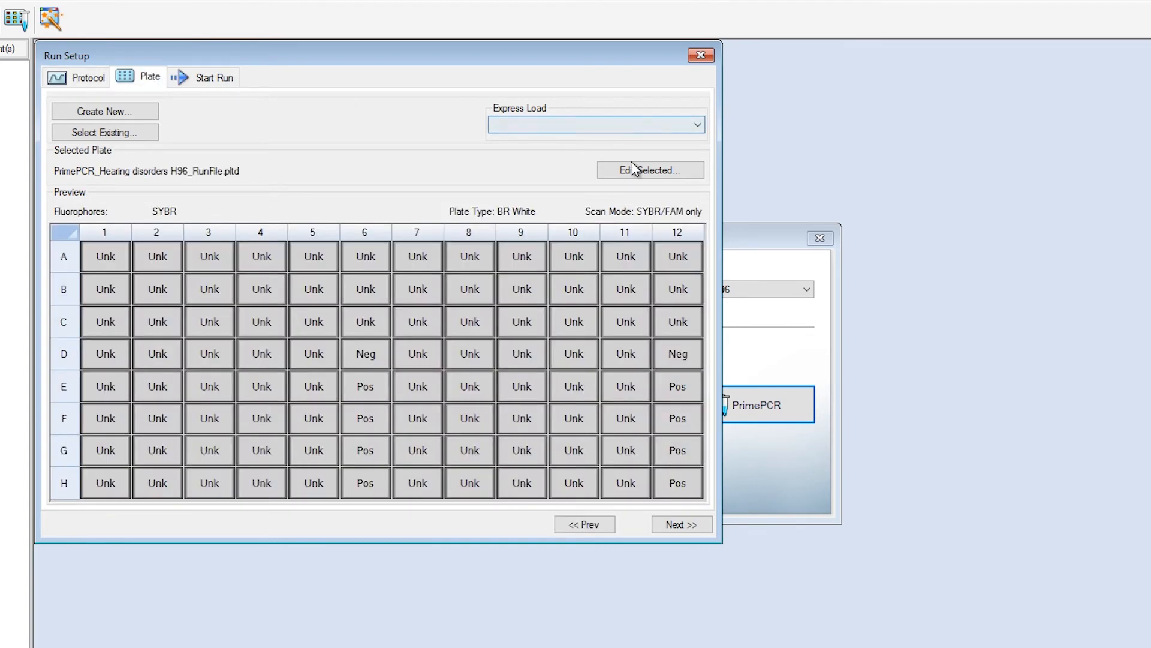
click(649, 170)
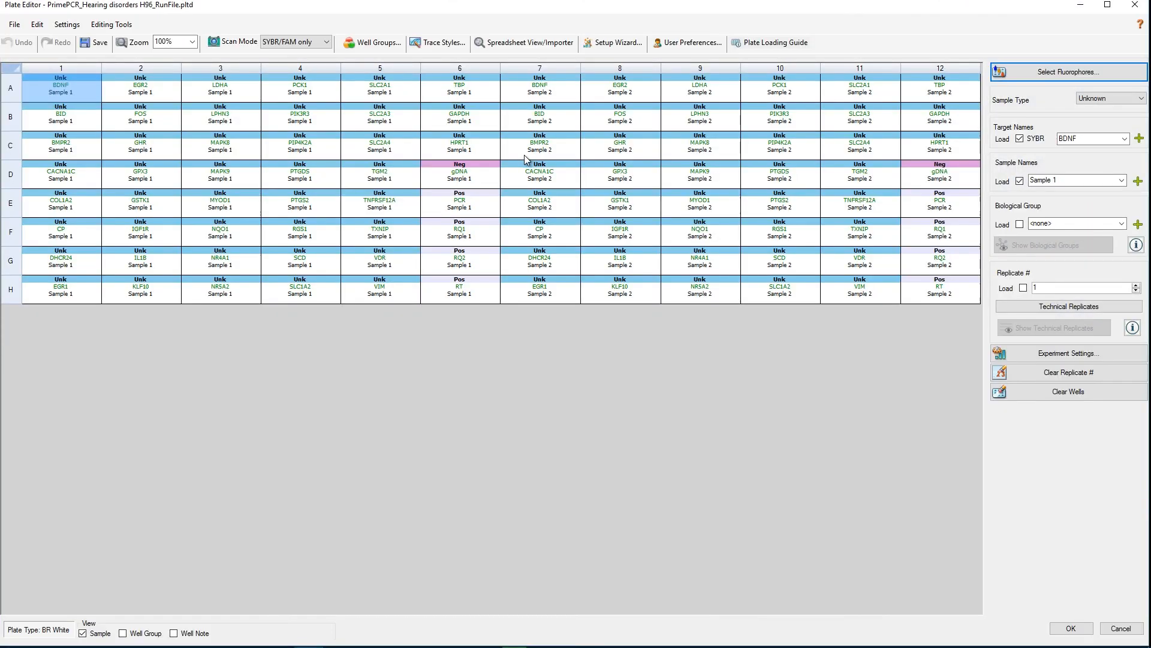